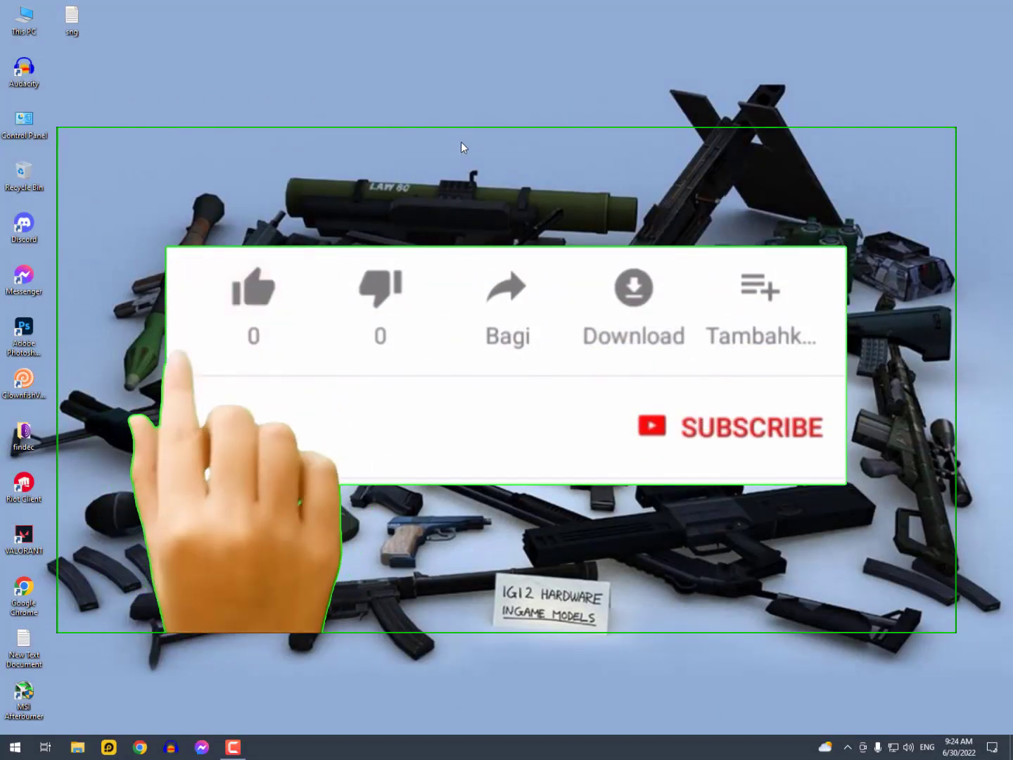
Step: Browse to E:\Games\Project-IGI_PC-Game\Project-IGI and run IGI.exe
click(252, 288)
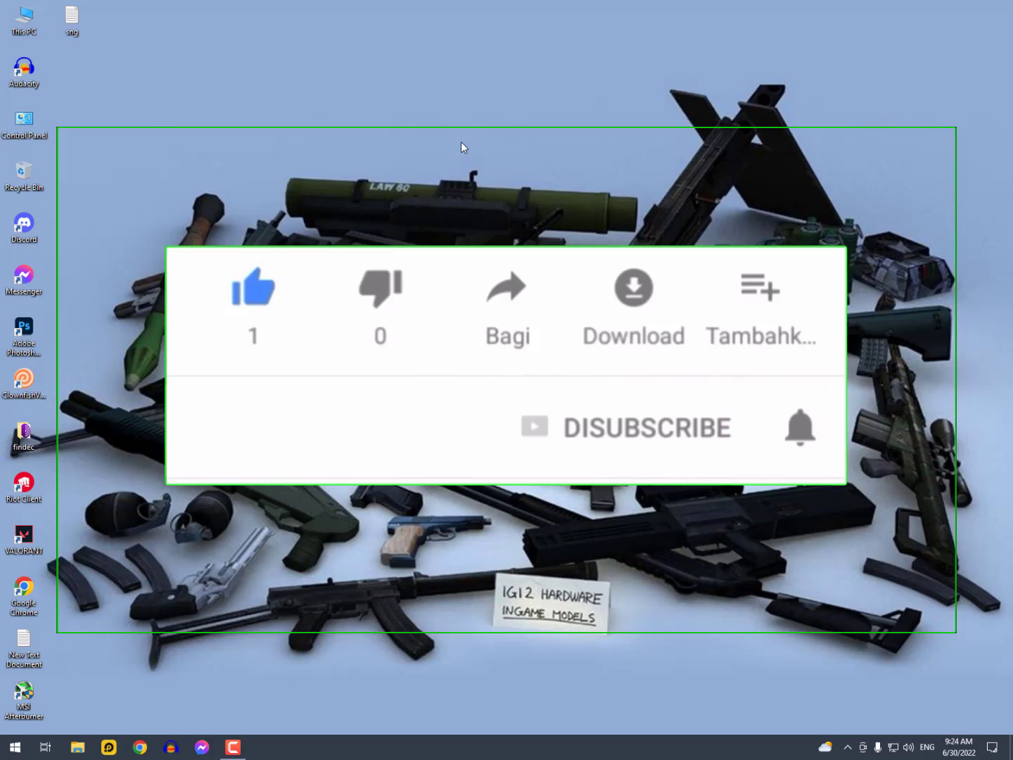
click(799, 428)
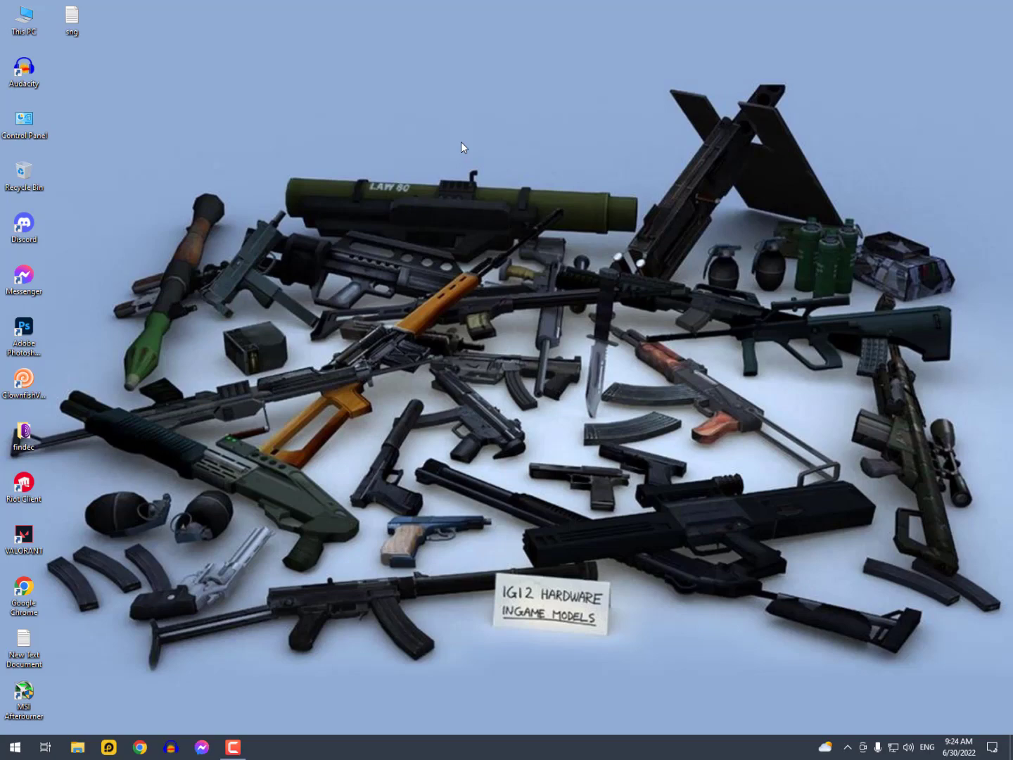
mouse_move(80, 40)
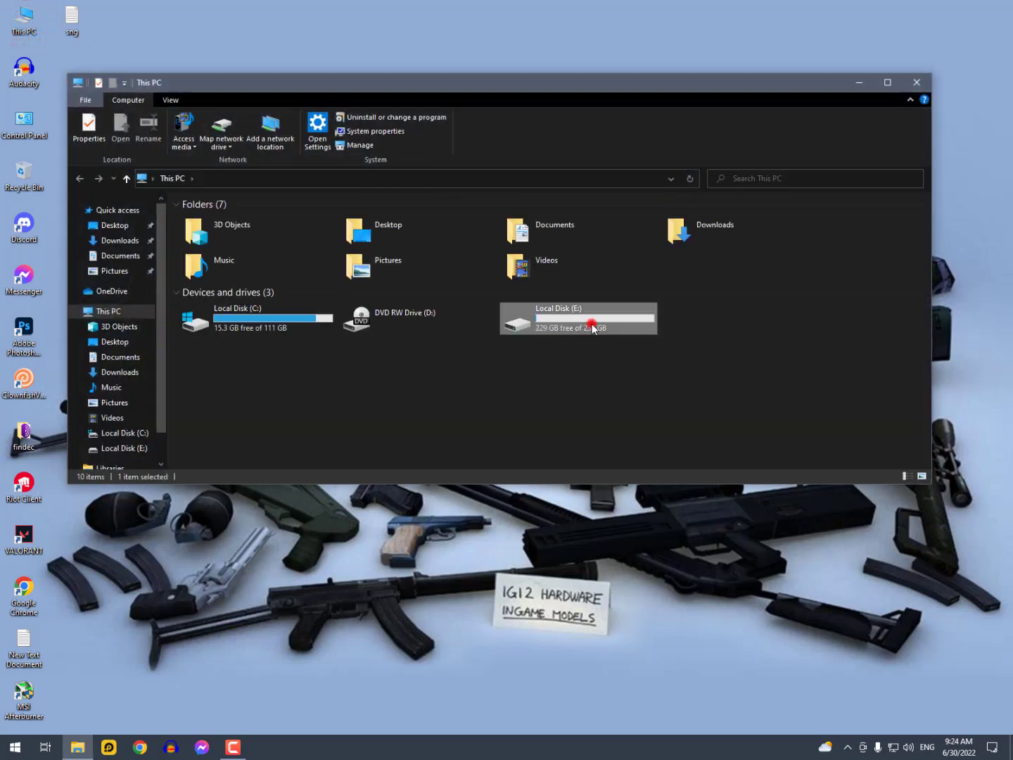
double_click(577, 318)
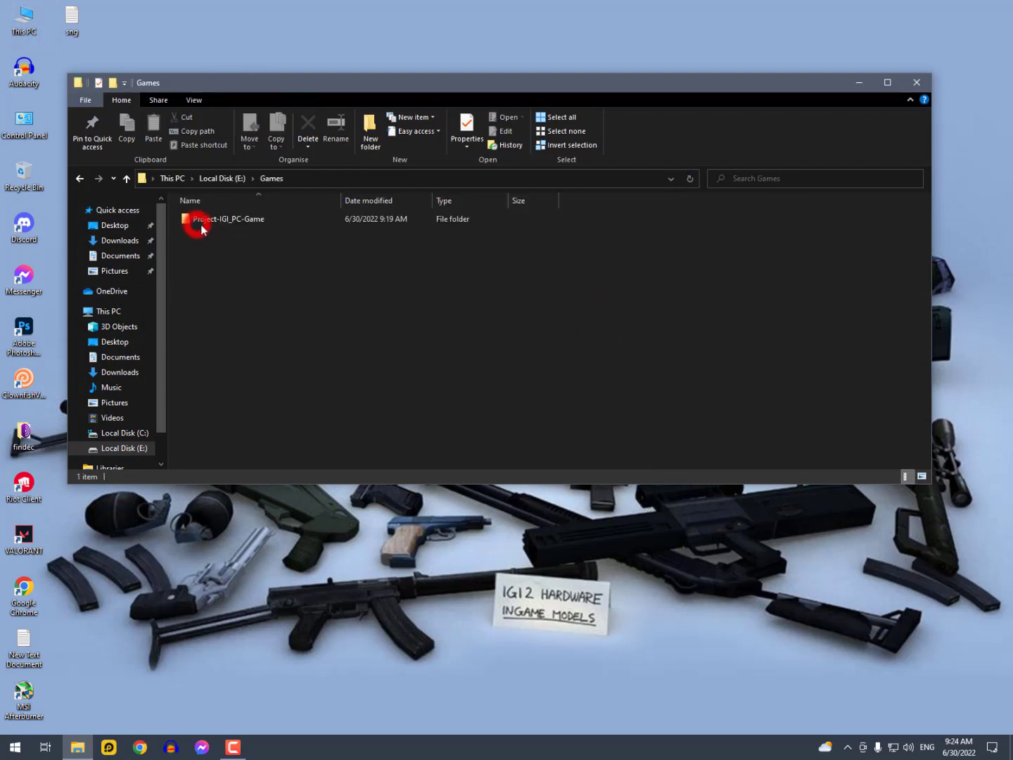
double_click(228, 218)
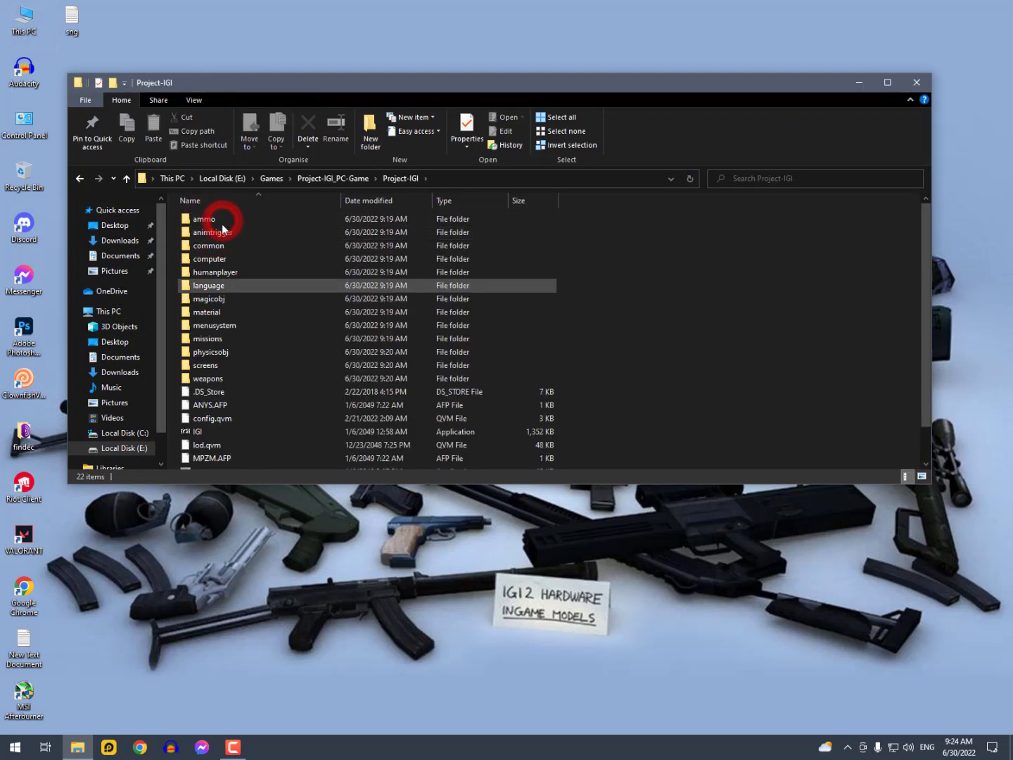
scroll(down, 3)
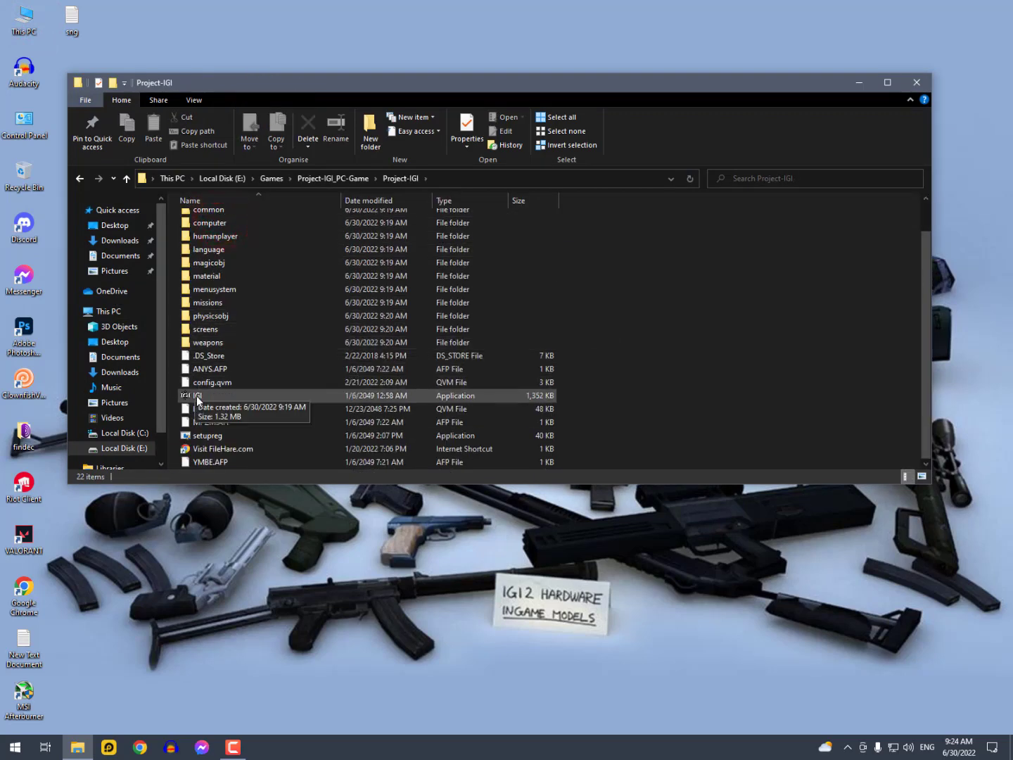
double_click(196, 394)
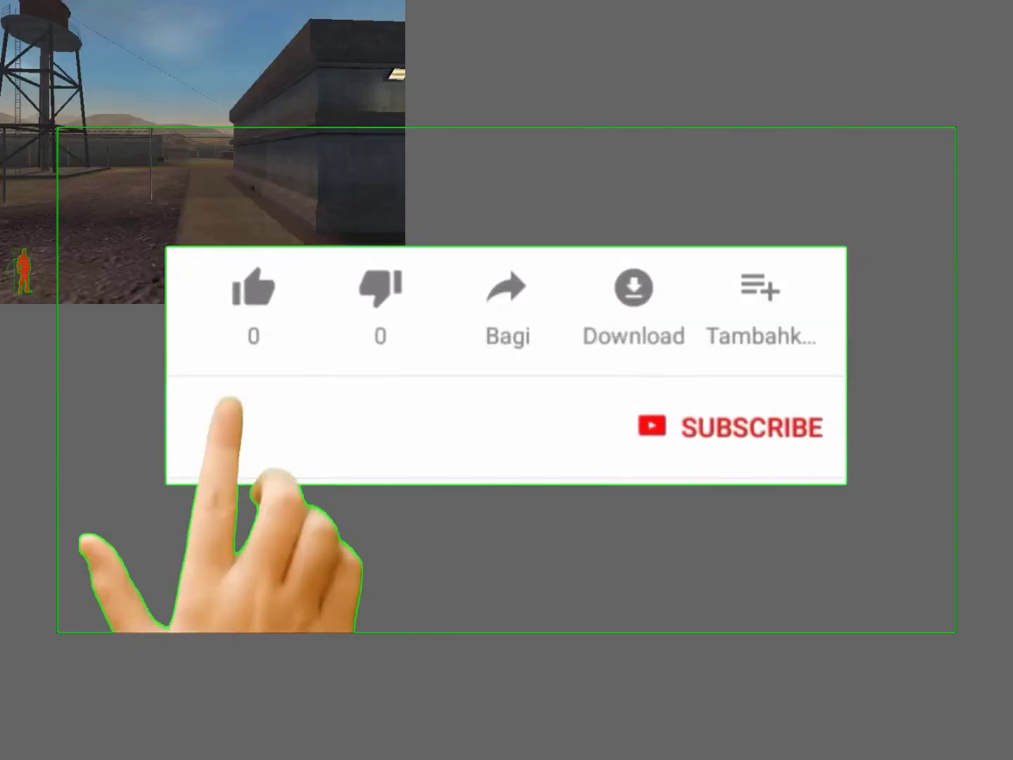
Step: Exit Project IGI and return to the Project-IGI folder window
click(252, 288)
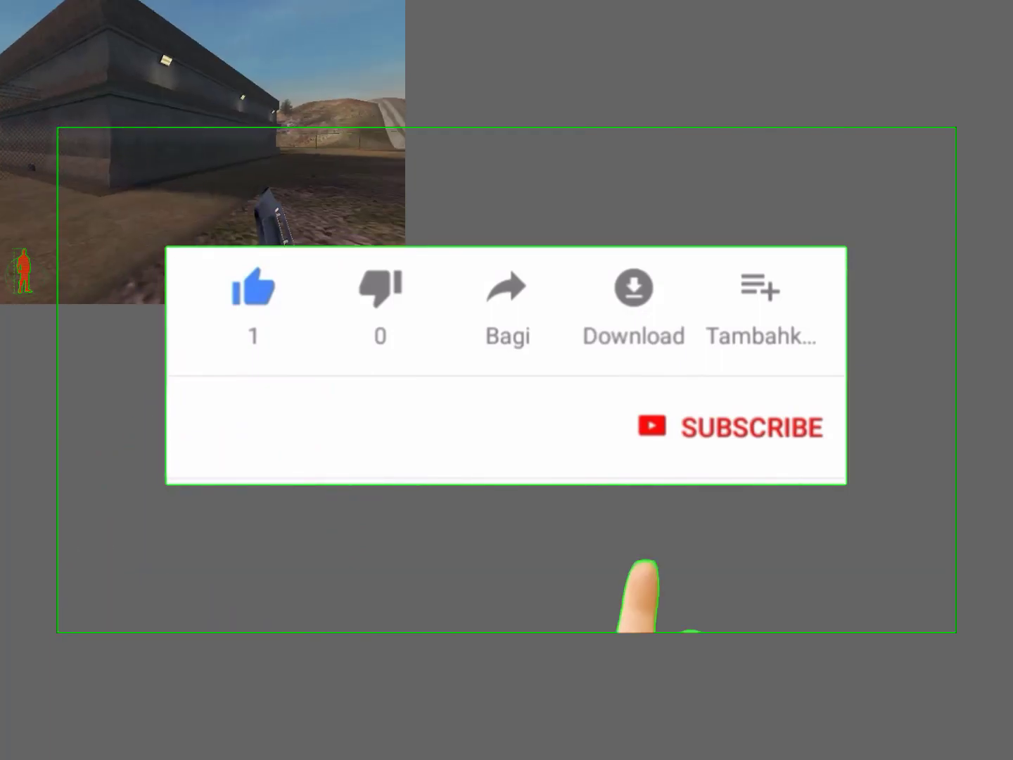
click(728, 427)
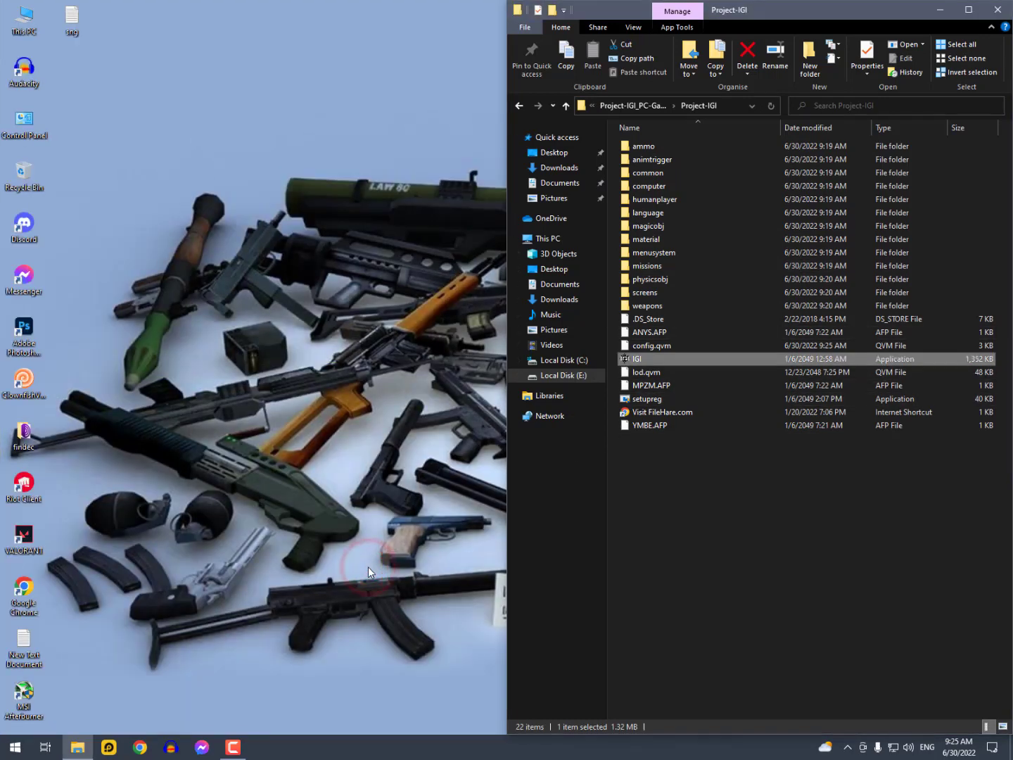
Step: Open a new This PC window and go to Downloads > Compressed
double_click(23, 15)
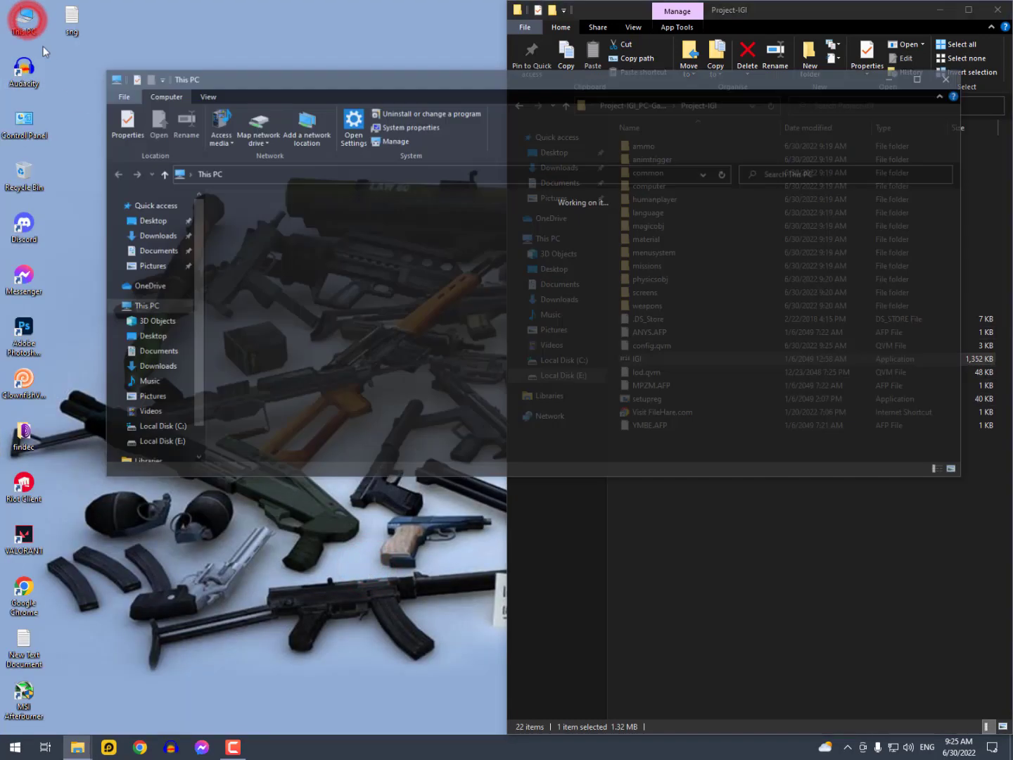
click(158, 236)
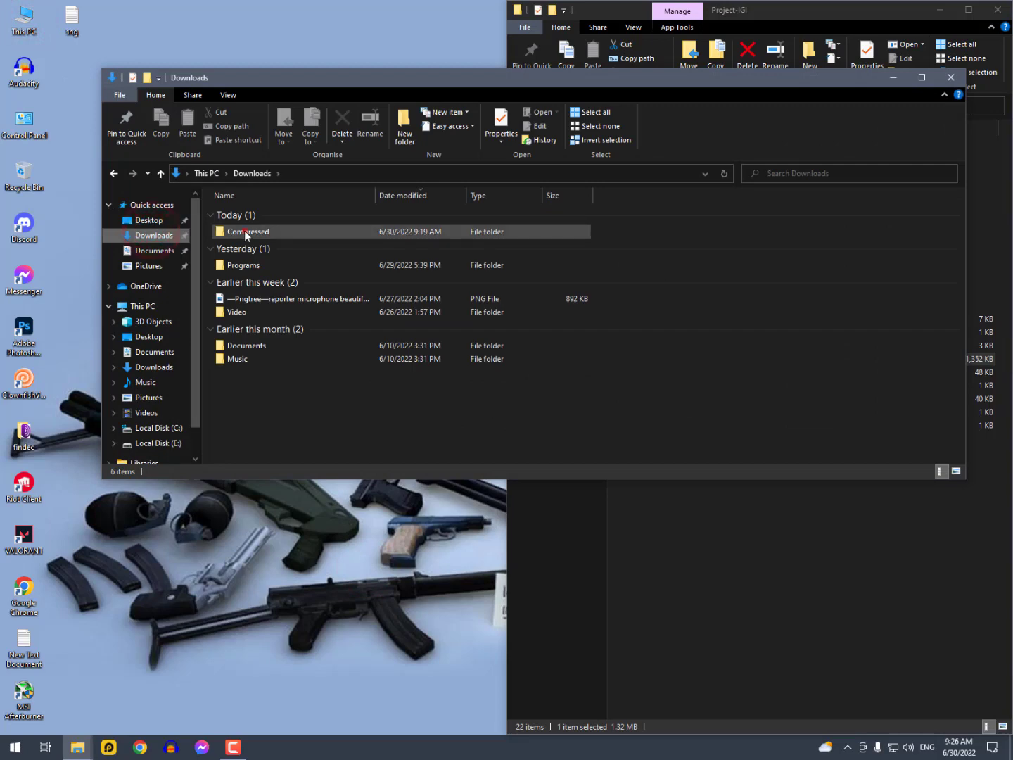
double_click(247, 231)
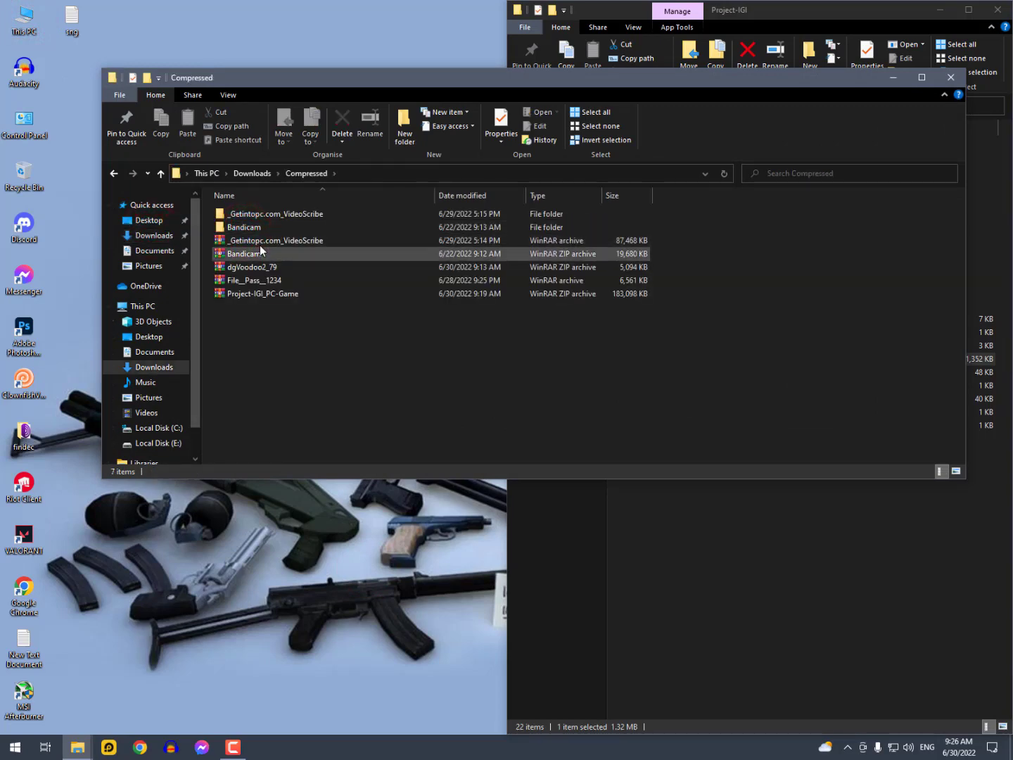
mouse_move(253, 271)
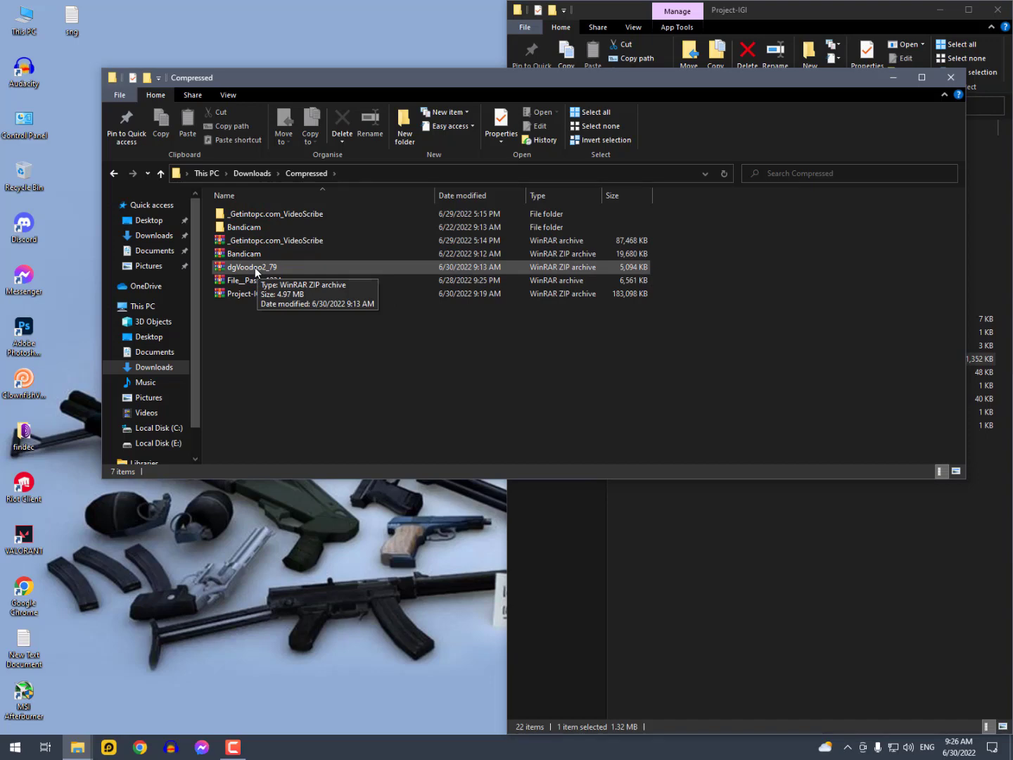
Step: Extract dgVoodoo2_79.zip here and open the dgVoodoo2_79 folder
click(263, 294)
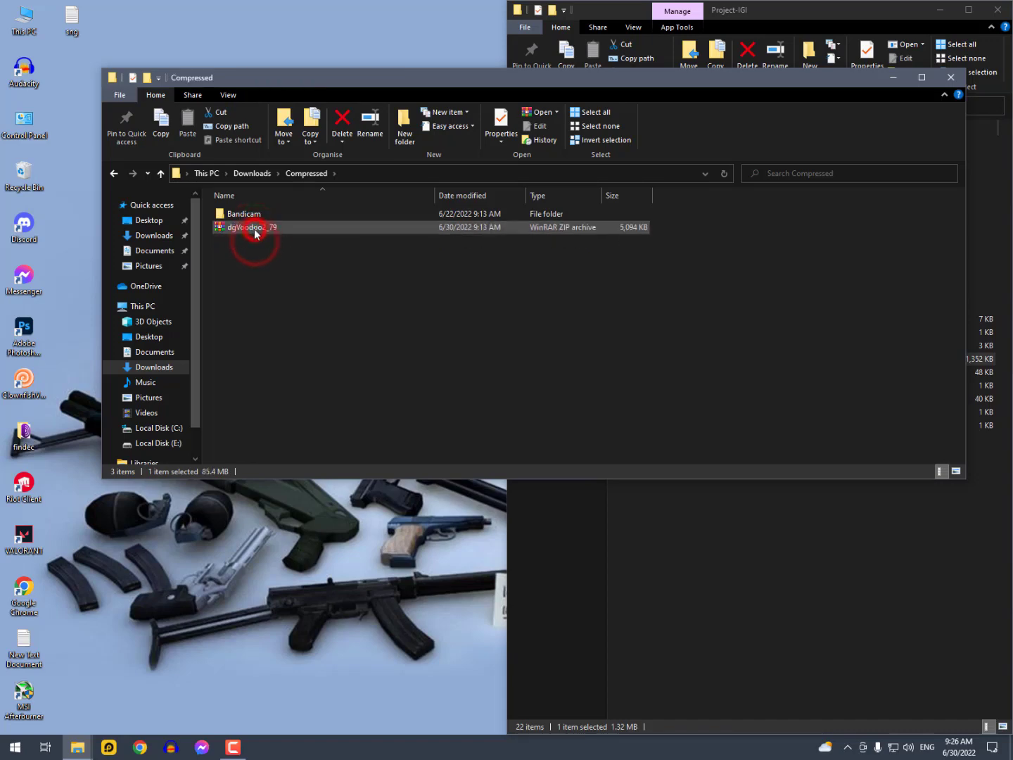
right_click(247, 226)
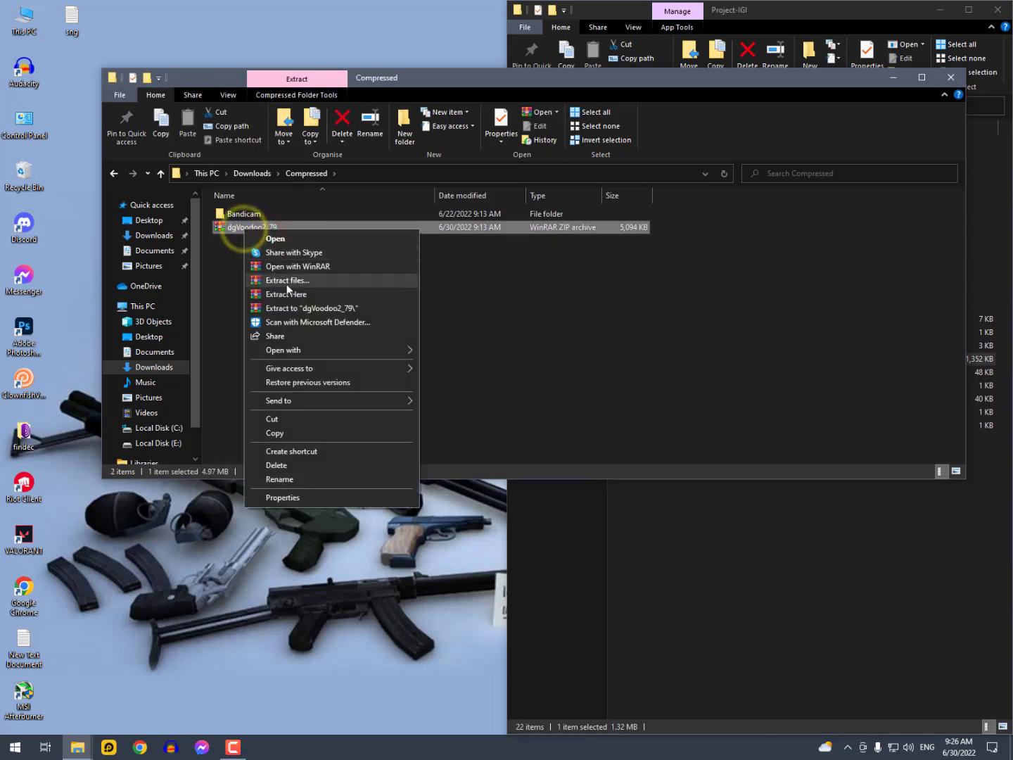
click(285, 280)
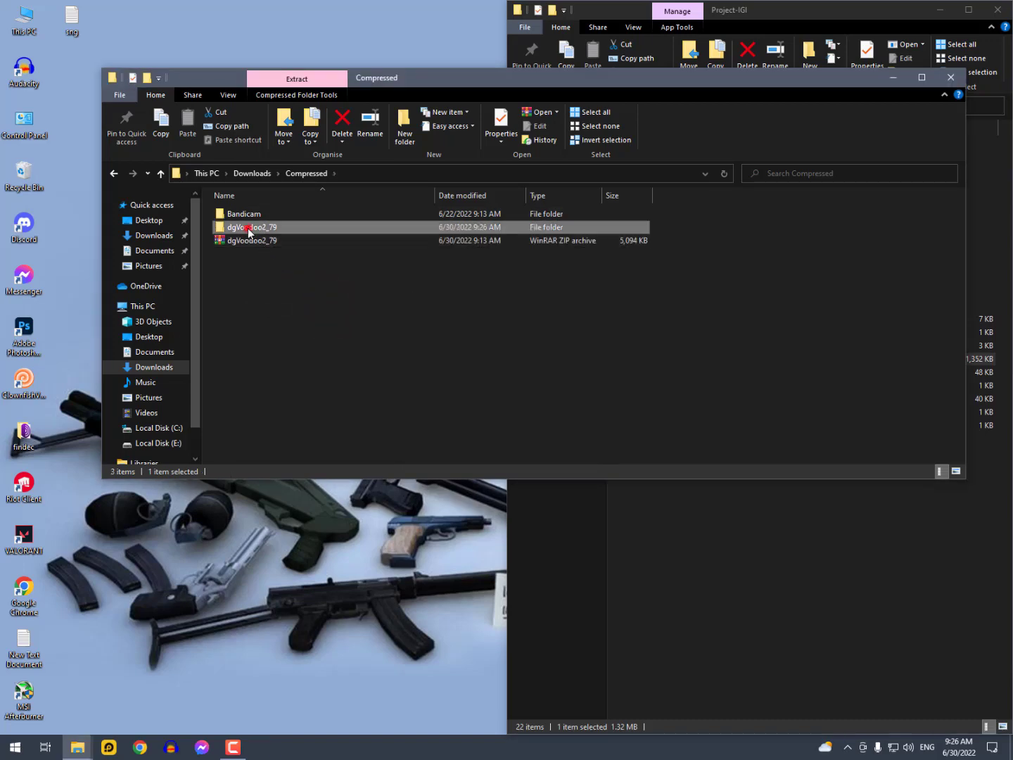
double_click(251, 227)
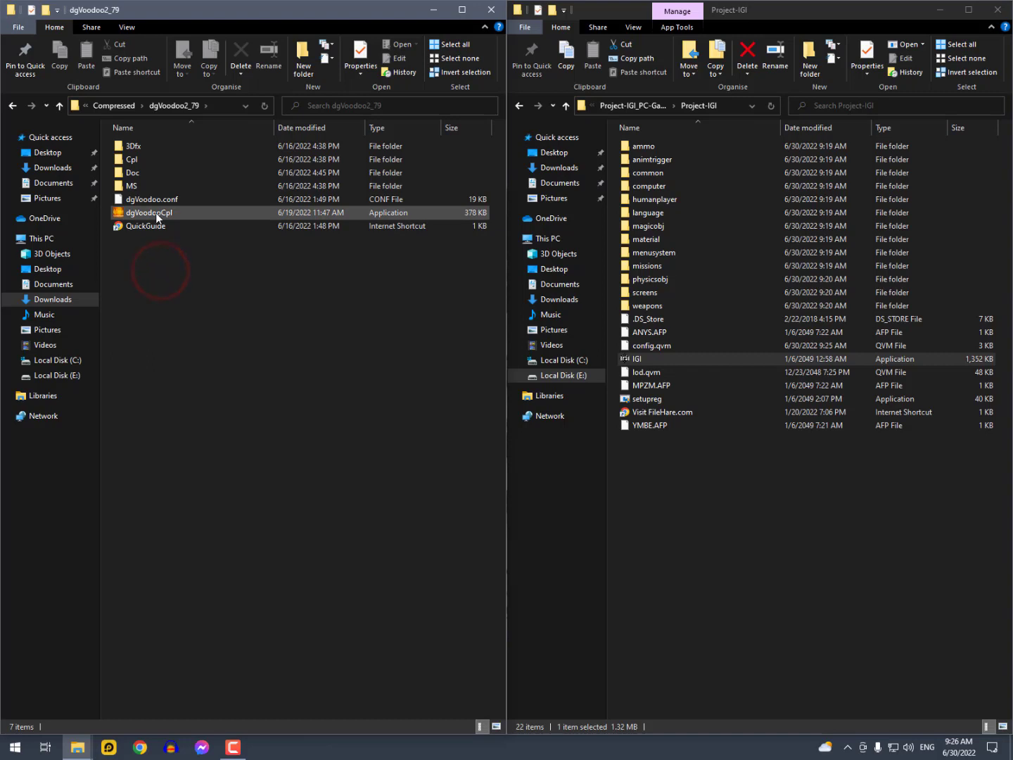
mouse_move(149, 213)
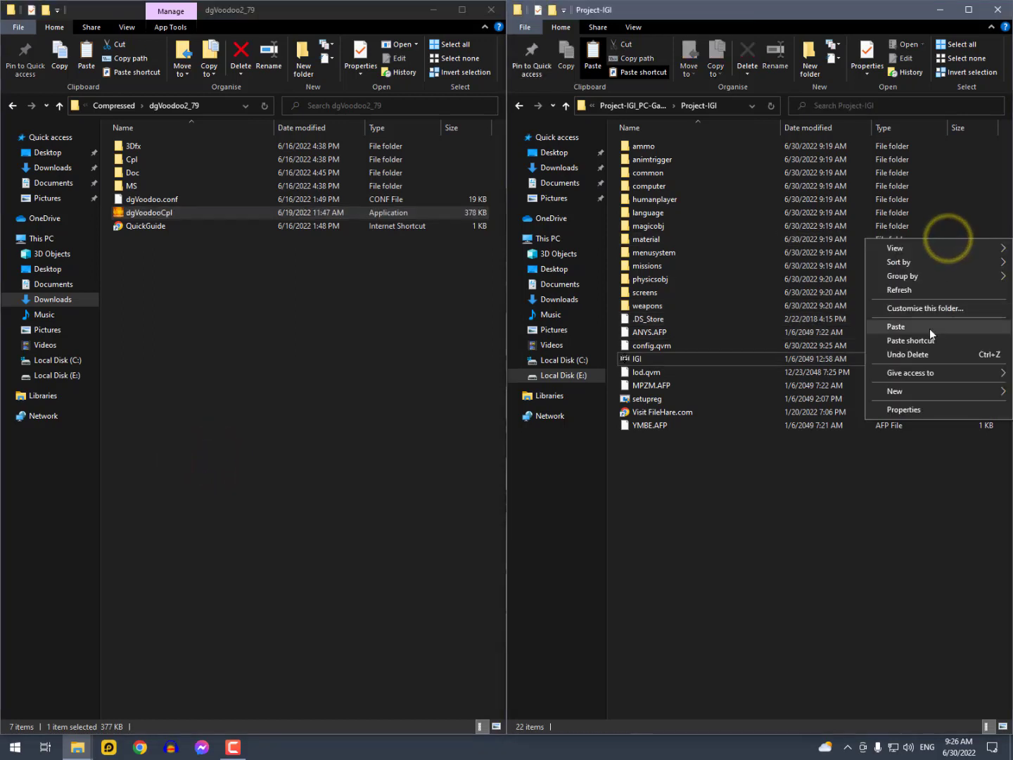
Step: Copy the four DLLs from MS\x86 into the Project-IGI folder
click(896, 326)
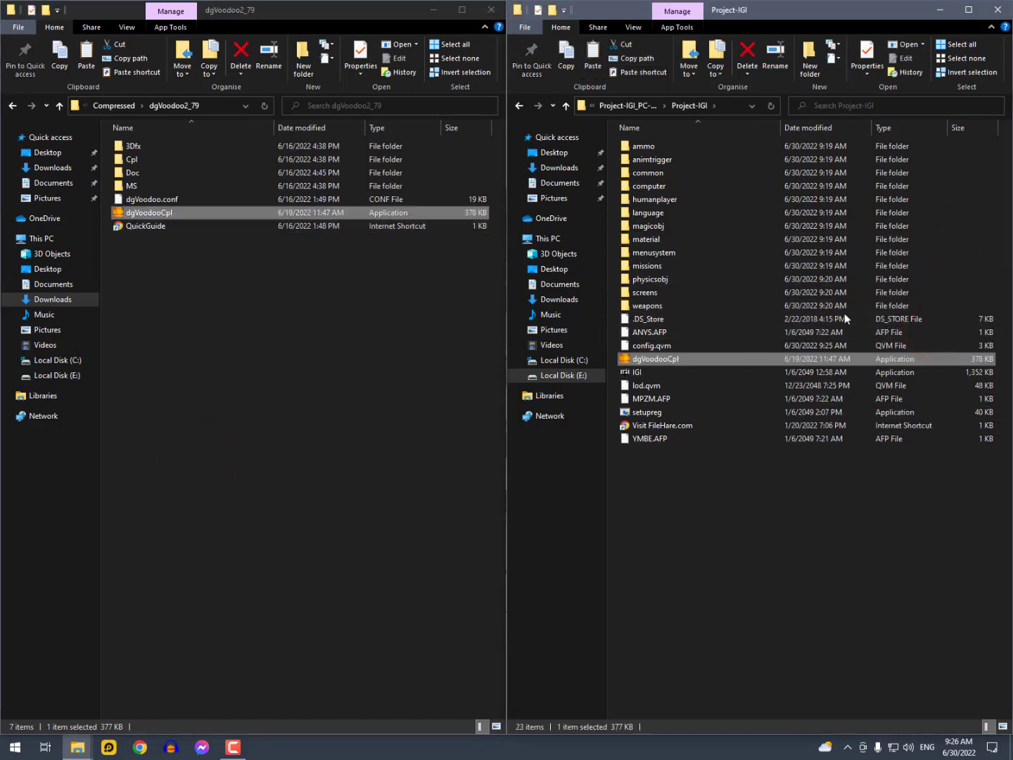
double_click(131, 186)
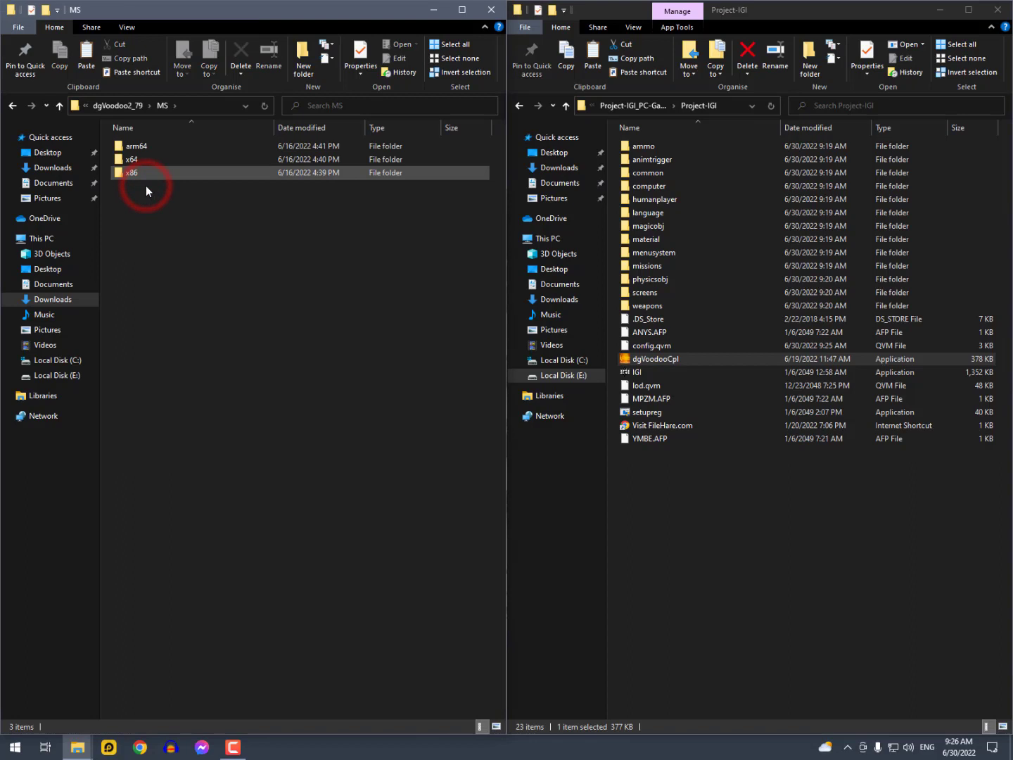
double_click(131, 172)
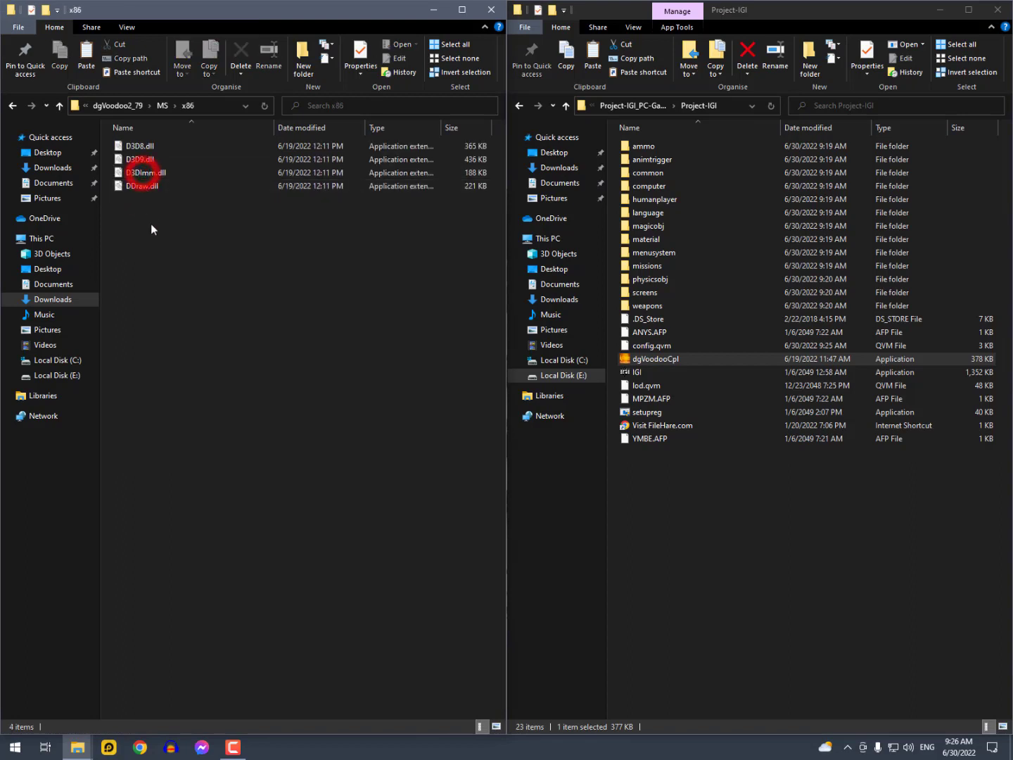
right_click(144, 172)
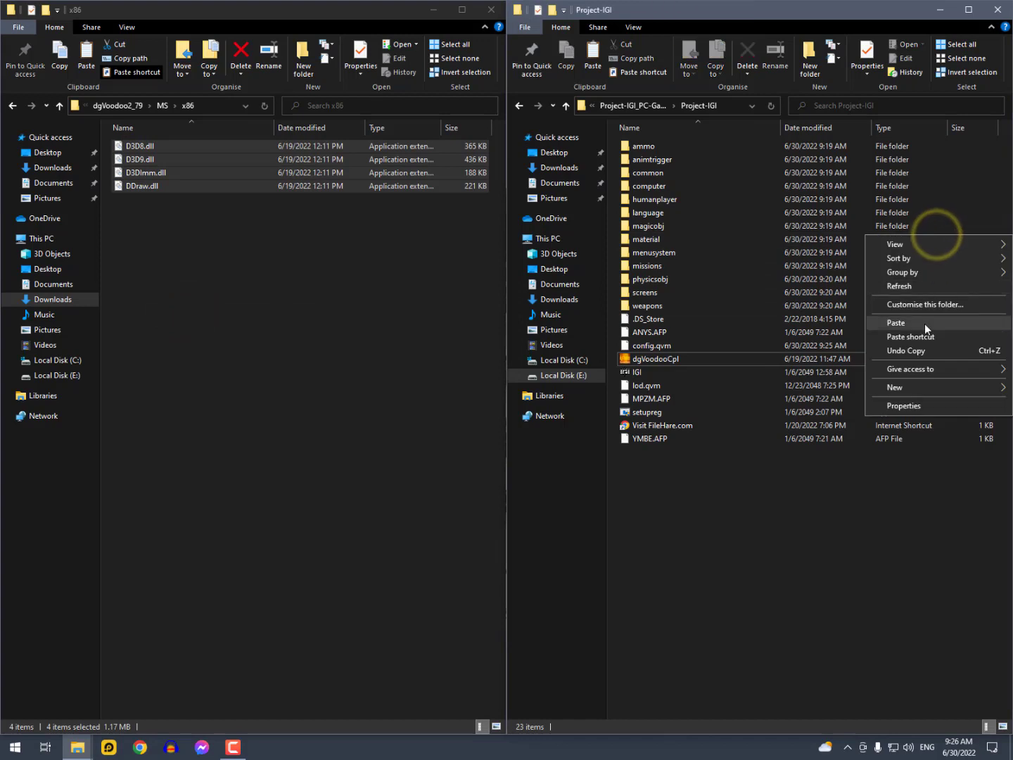
click(897, 322)
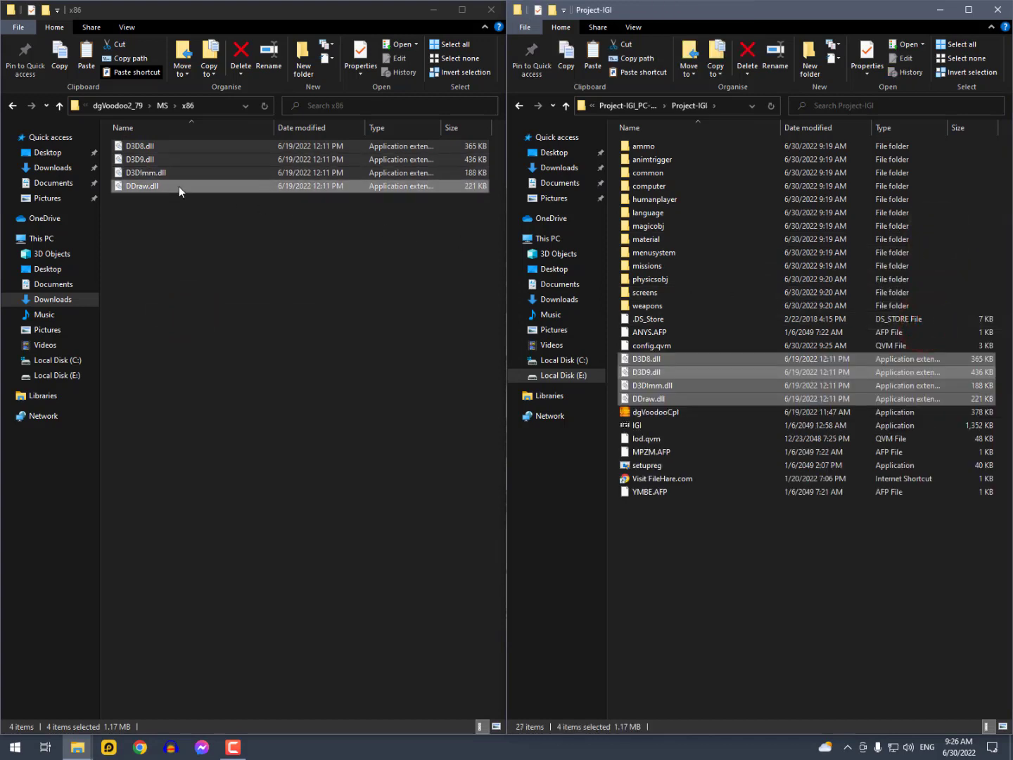
Step: Copy the Glide DLLs and Napalm from 3Dfx\x86 into Project-IGI, then close the dgVoodoo window
click(59, 106)
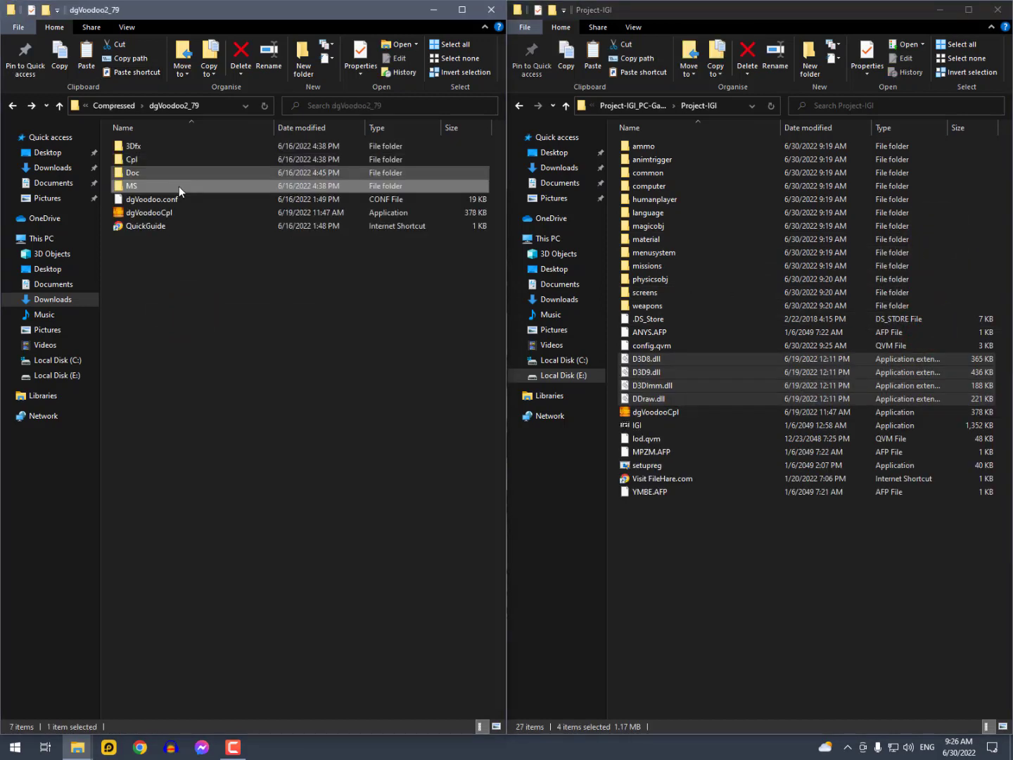
mouse_move(179, 186)
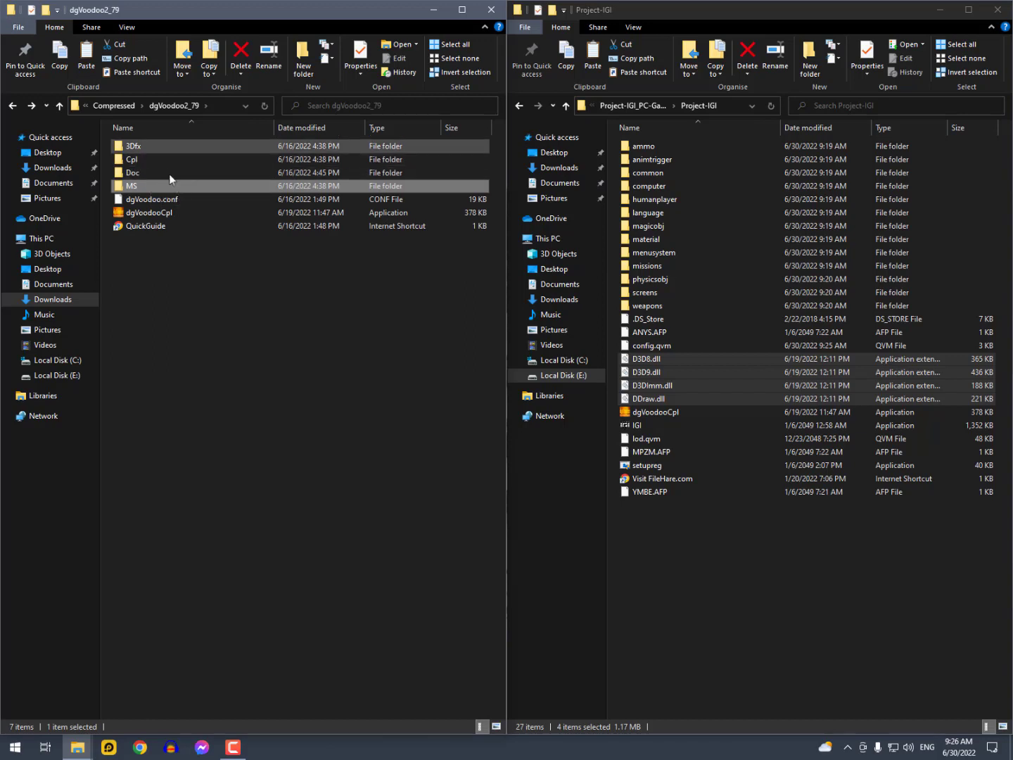
double_click(132, 146)
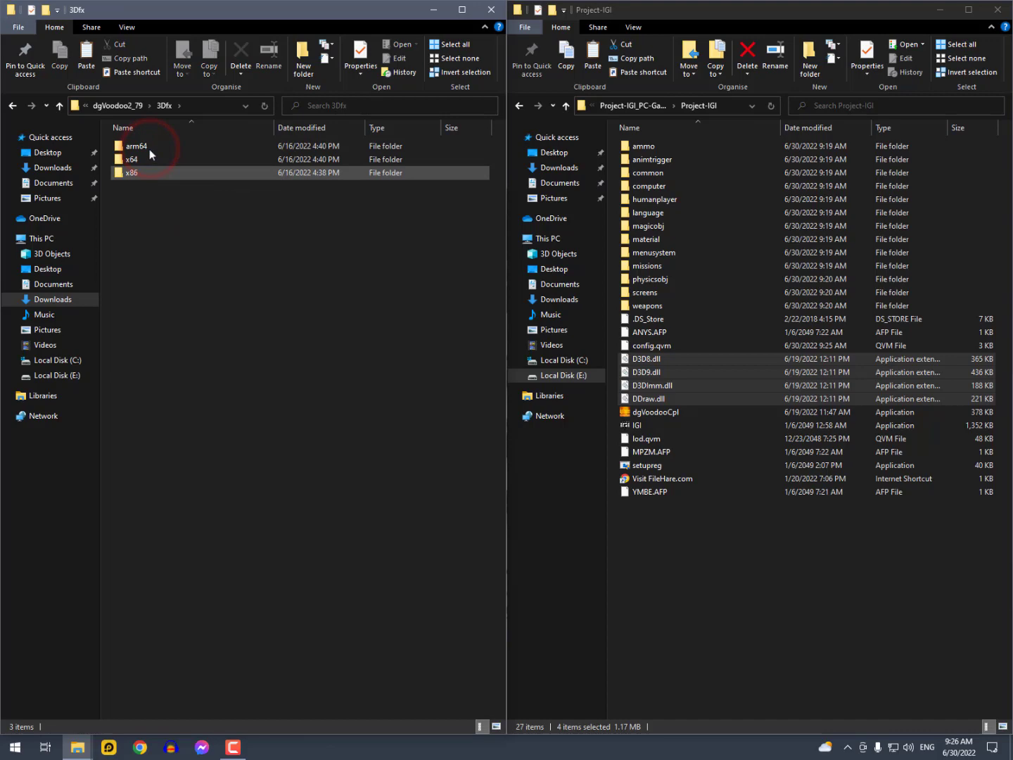
double_click(132, 173)
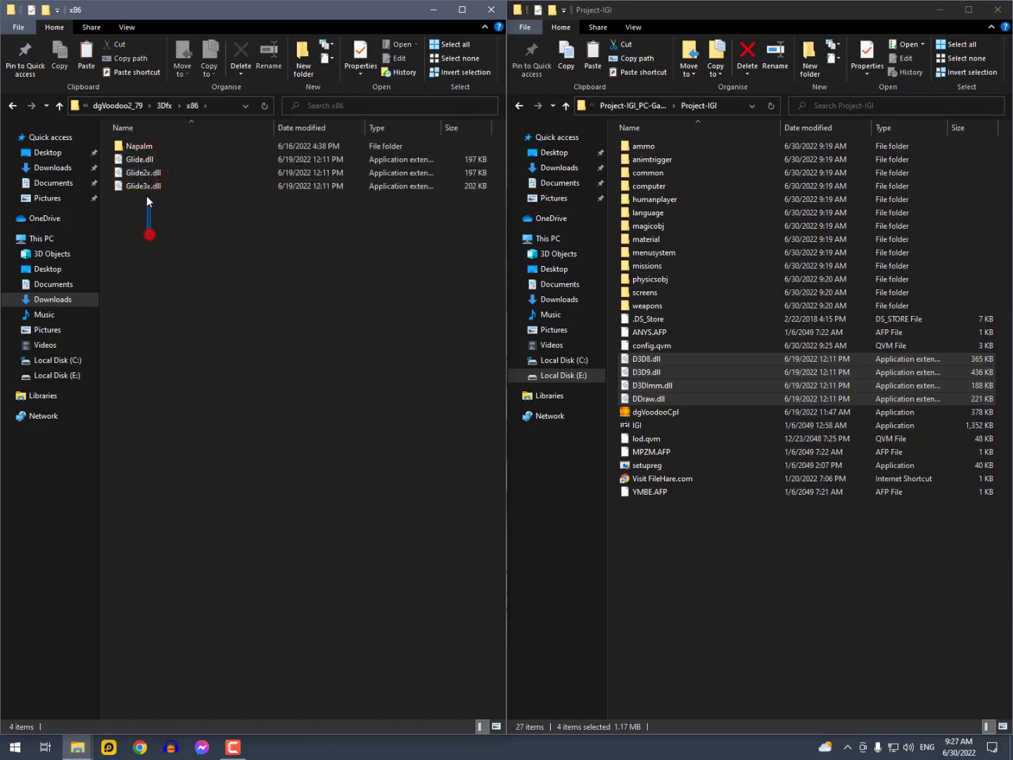
right_click(148, 162)
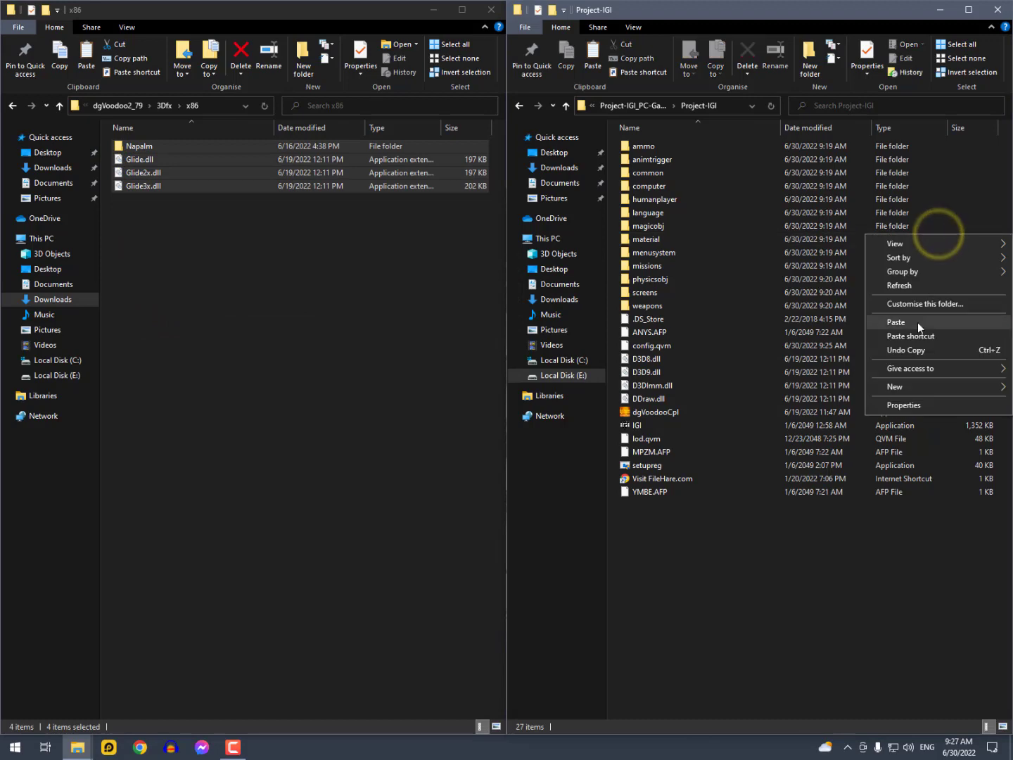
click(896, 322)
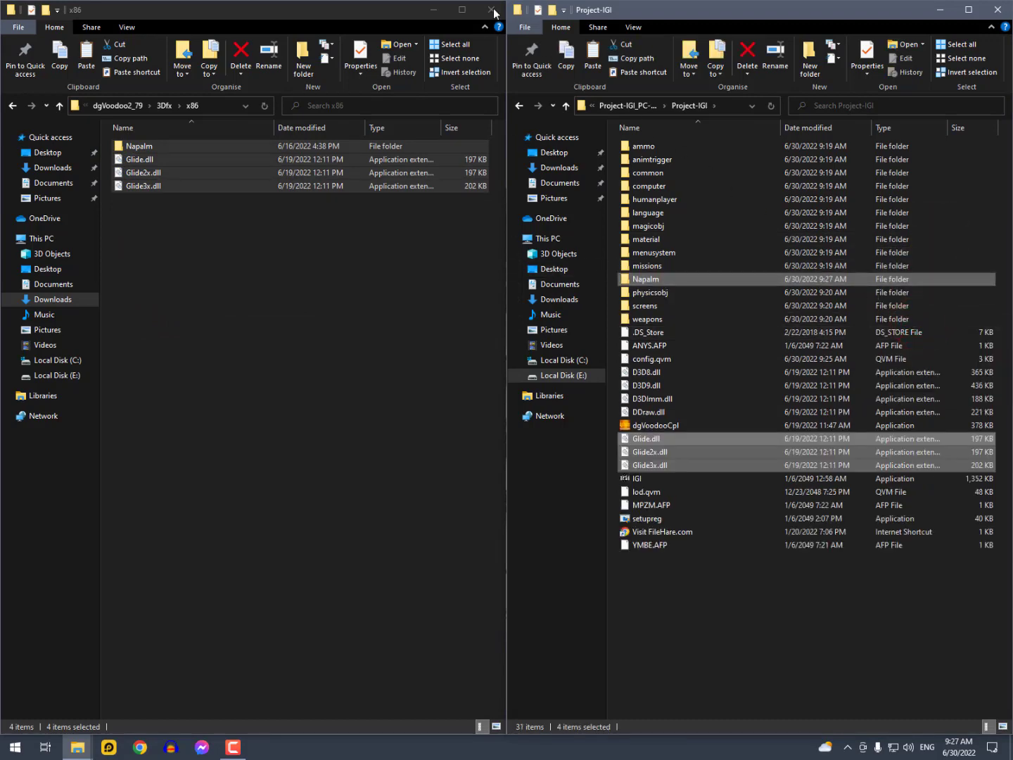
click(495, 10)
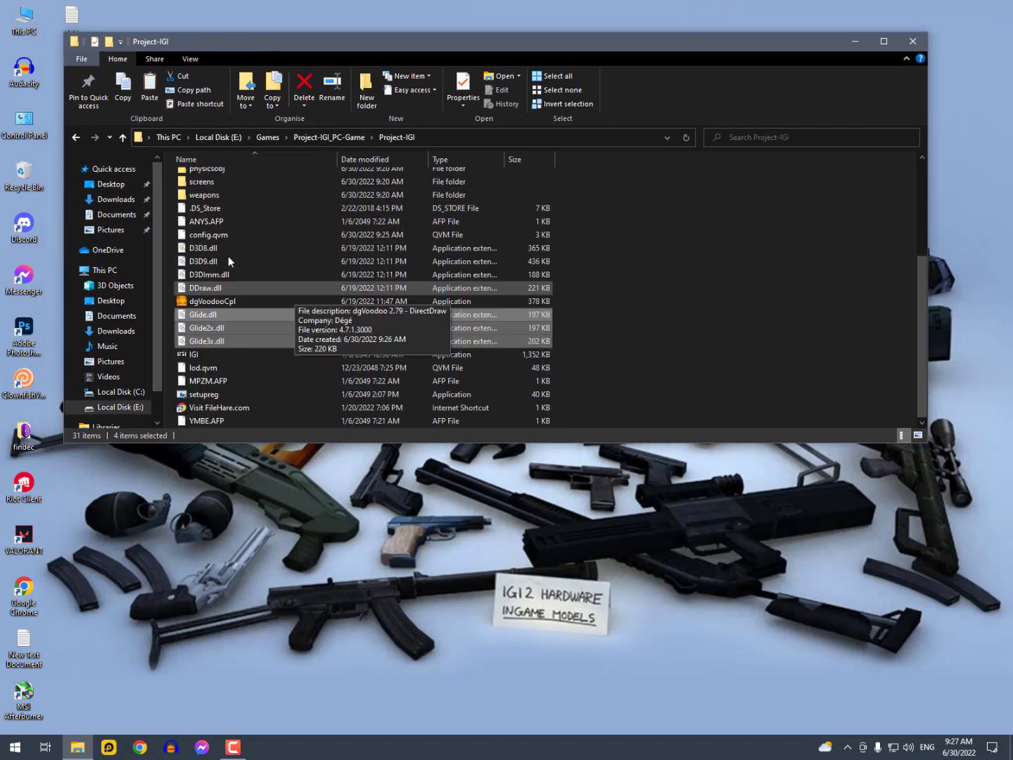
Step: Run dgVoodooCpl from the Project-IGI folder
click(211, 301)
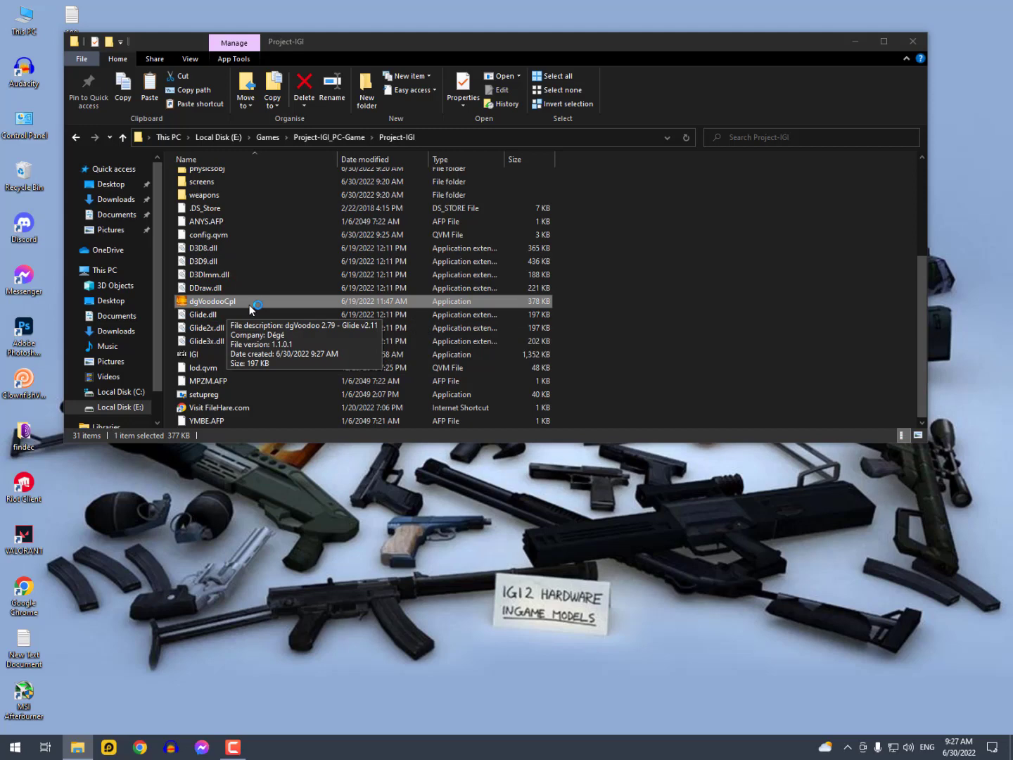
double_click(212, 301)
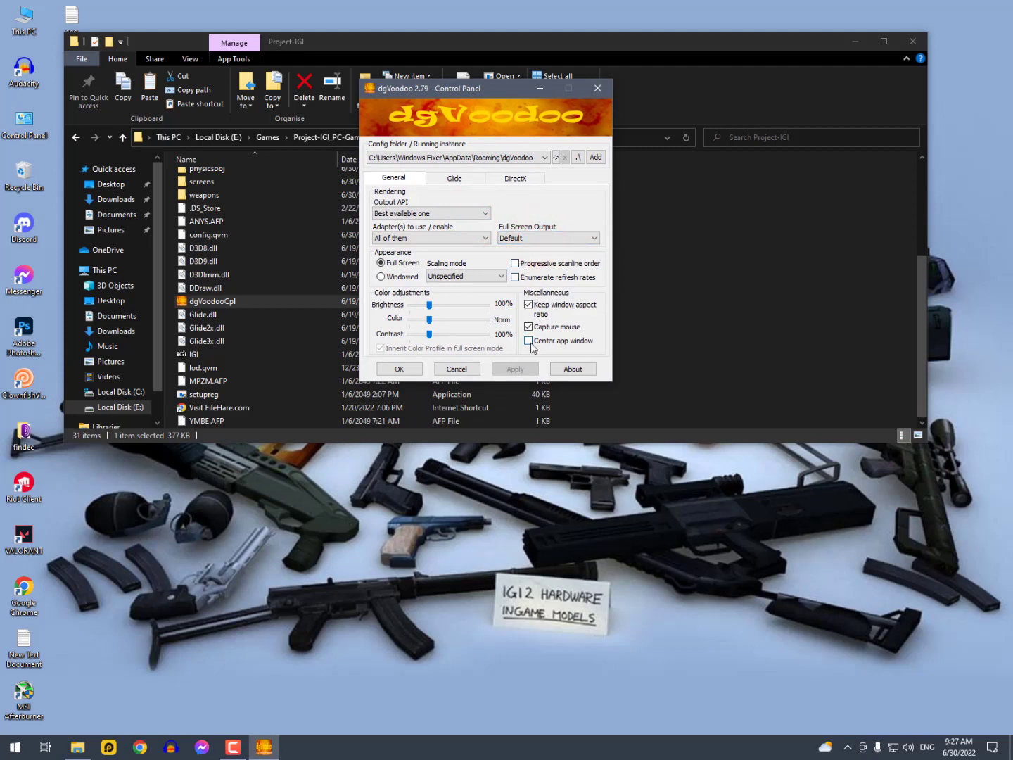
mouse_move(444, 333)
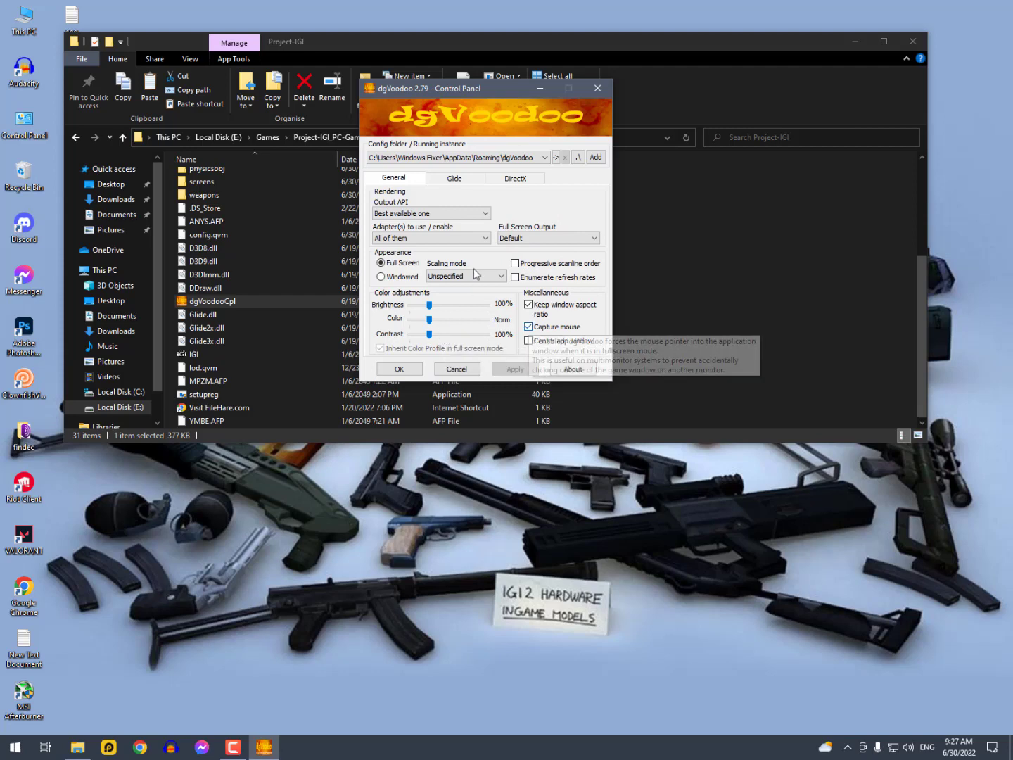
Step: On the DirectX tab, set VRAM to 4096 MB and uncheck dgVoodoo Watermark
click(515, 178)
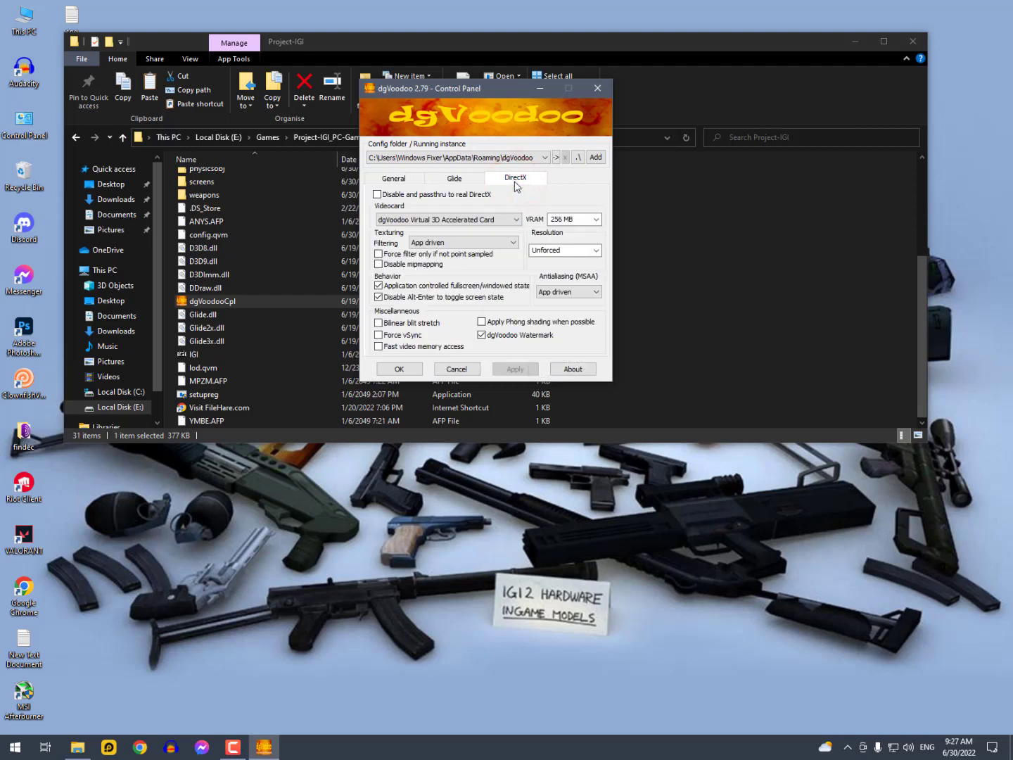
click(596, 218)
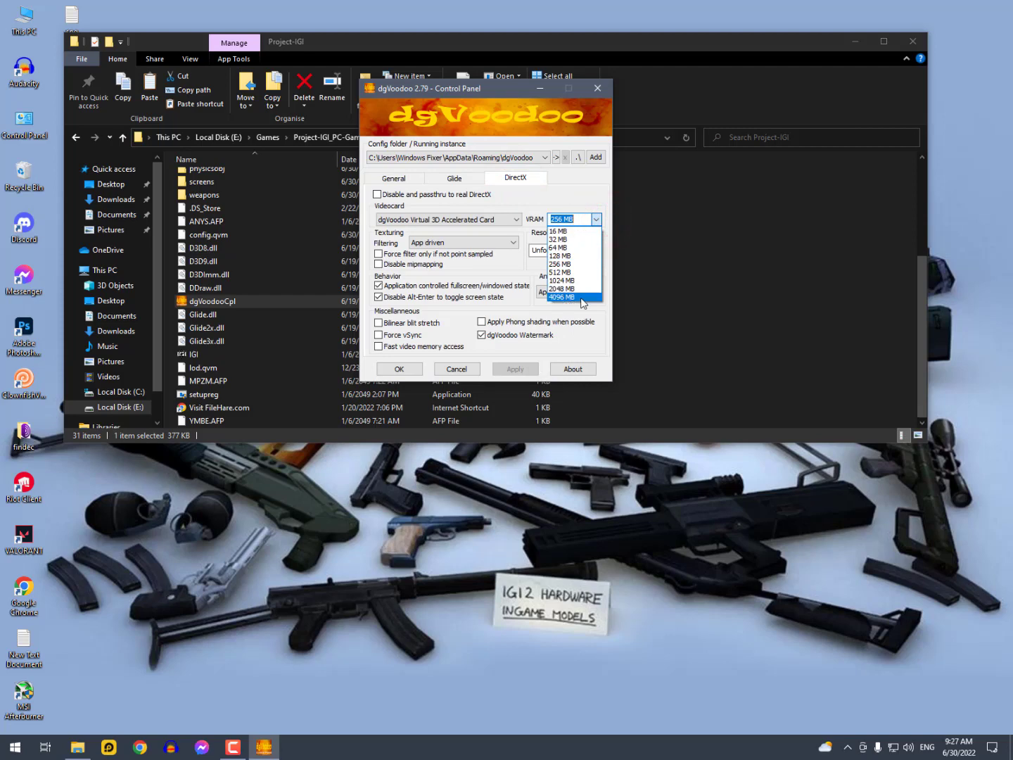
click(563, 297)
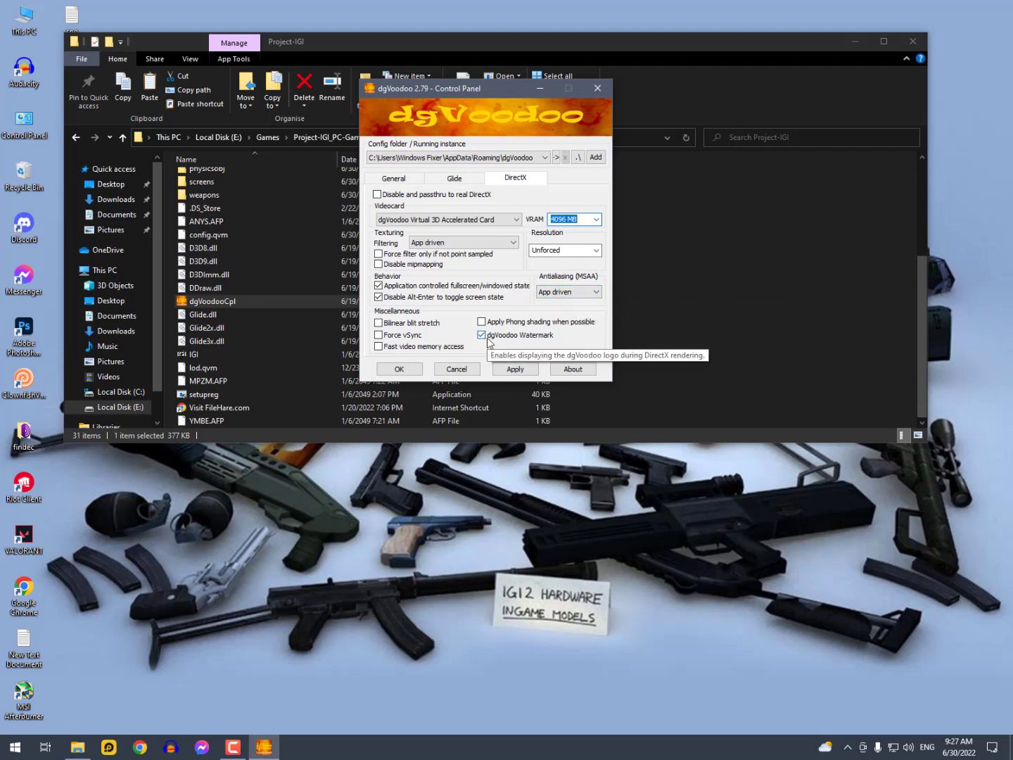
click(481, 334)
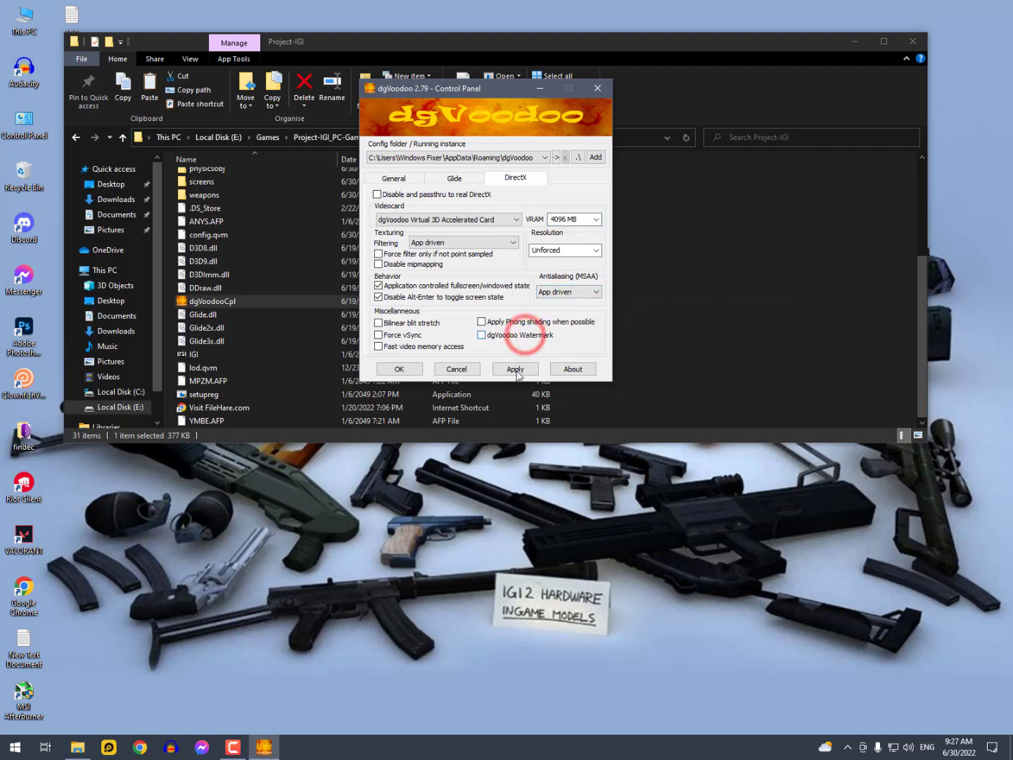